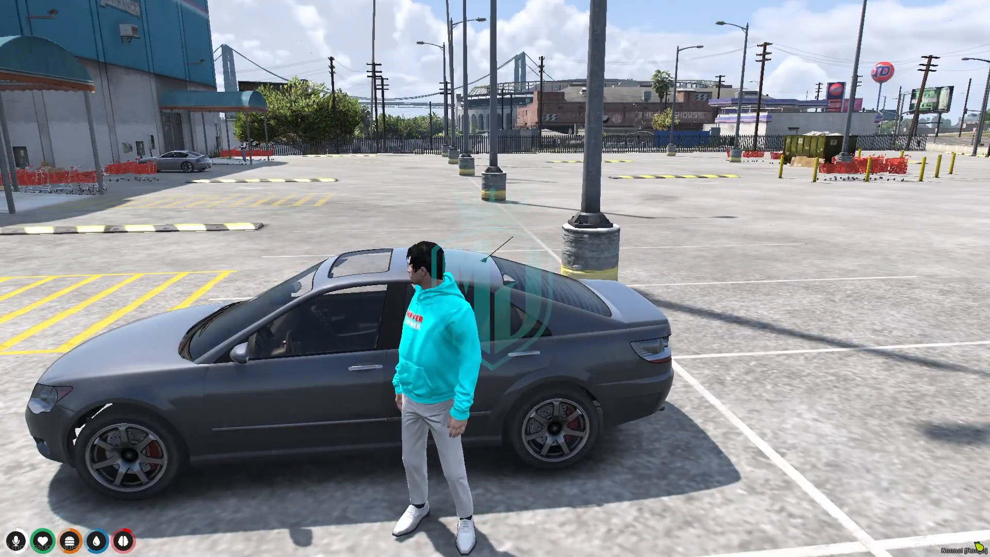
Bring up the Windows Start menu over the running game
{"action": "left_click", "coordinate": [11, 547]}
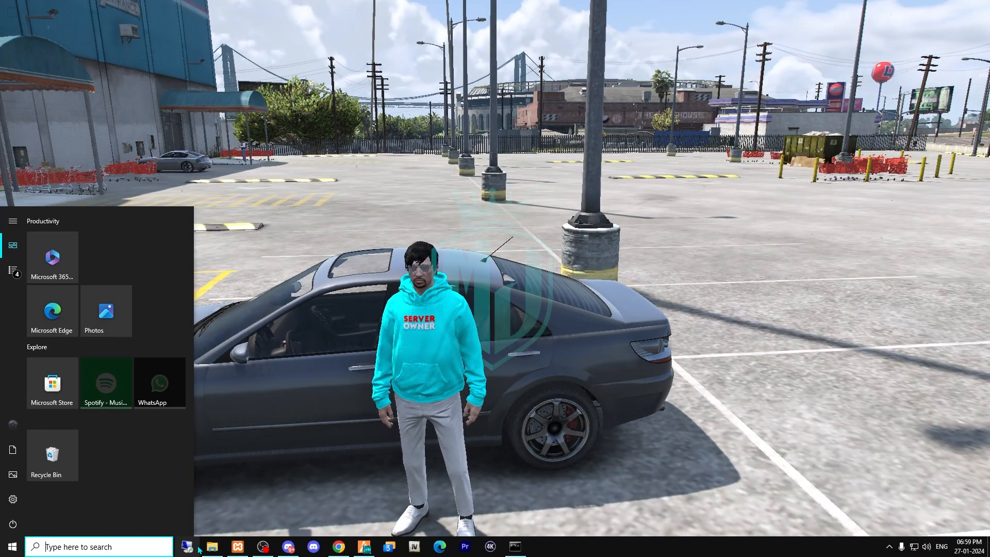
Navigate [qb] > qb-vehiclekeys and load its config.lua in Visual Studio Code
{"action": "left_click", "coordinate": [212, 546]}
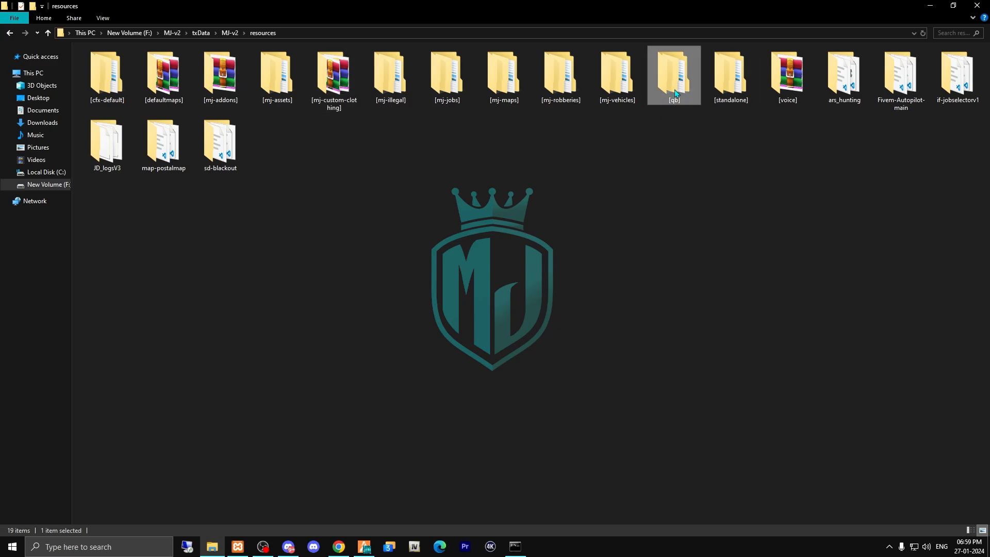
{"action": "double_click", "coordinate": [673, 75]}
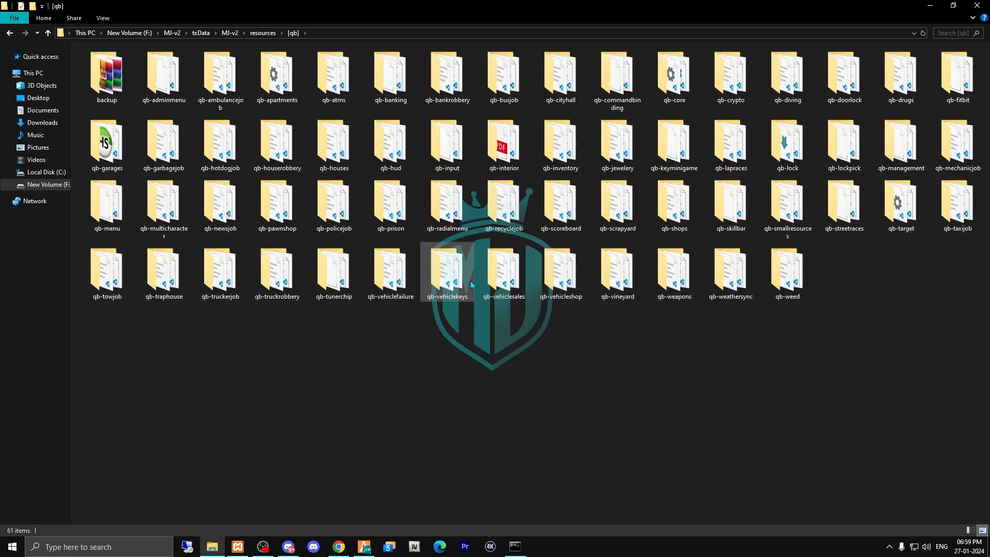
{"action": "double_click", "coordinate": [445, 274]}
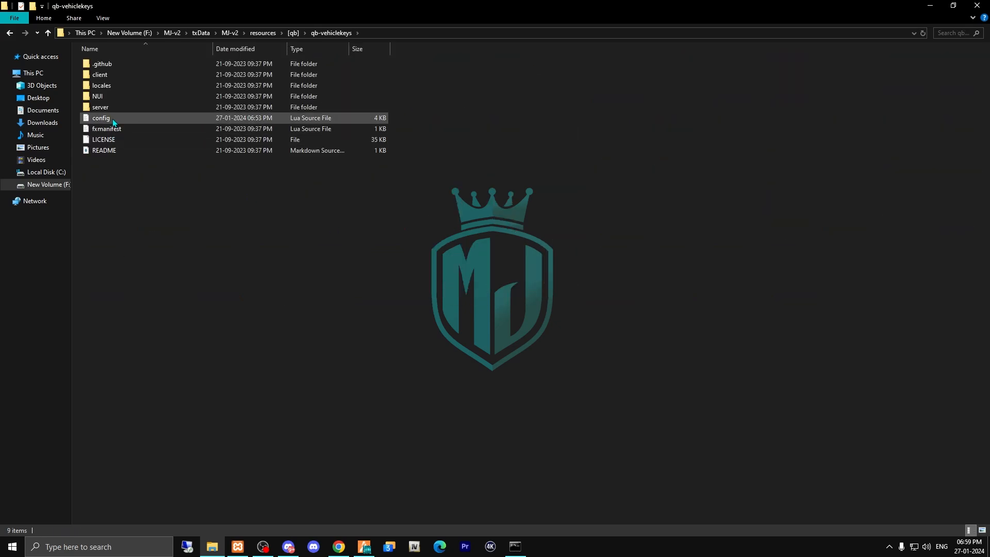
{"action": "double_click", "coordinate": [101, 118]}
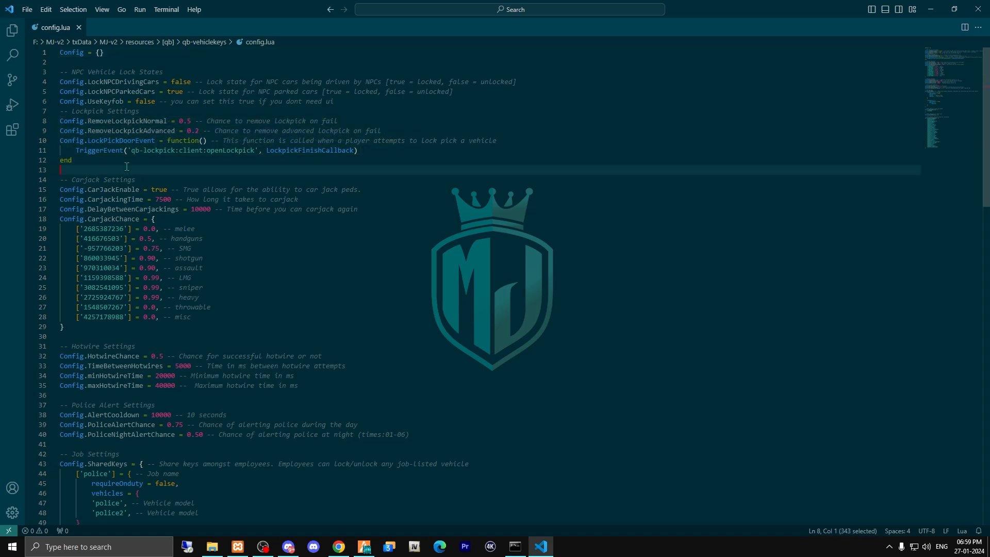
{"action": "left_click", "coordinate": [126, 170]}
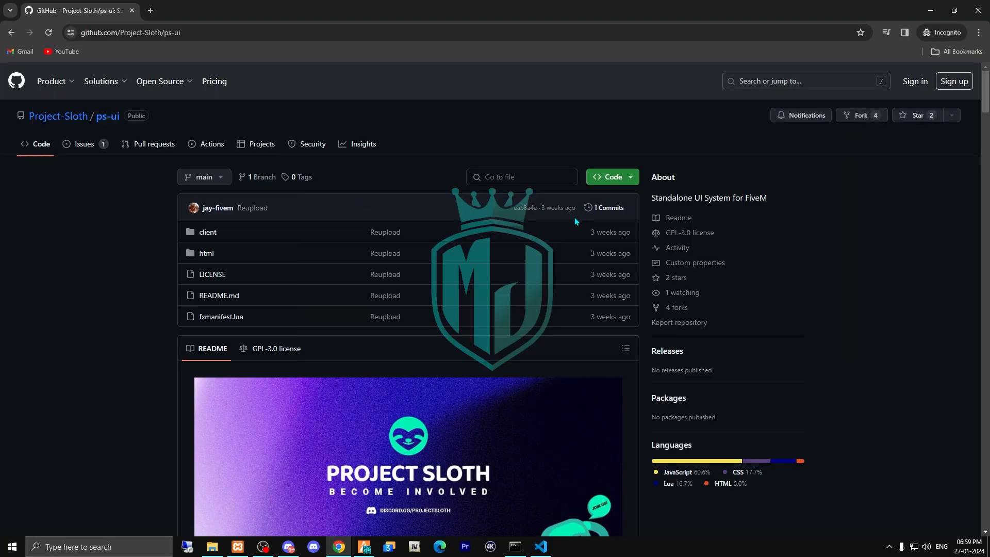
{"action": "mouse_move", "coordinate": [114, 137]}
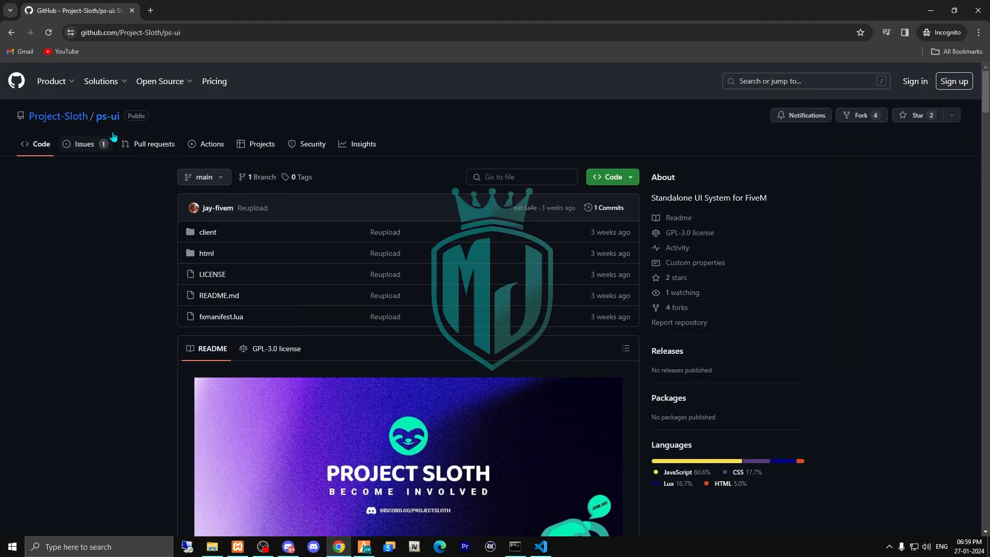
Download the ps-ui repository as a ZIP from the Code menu
{"action": "left_click", "coordinate": [607, 176]}
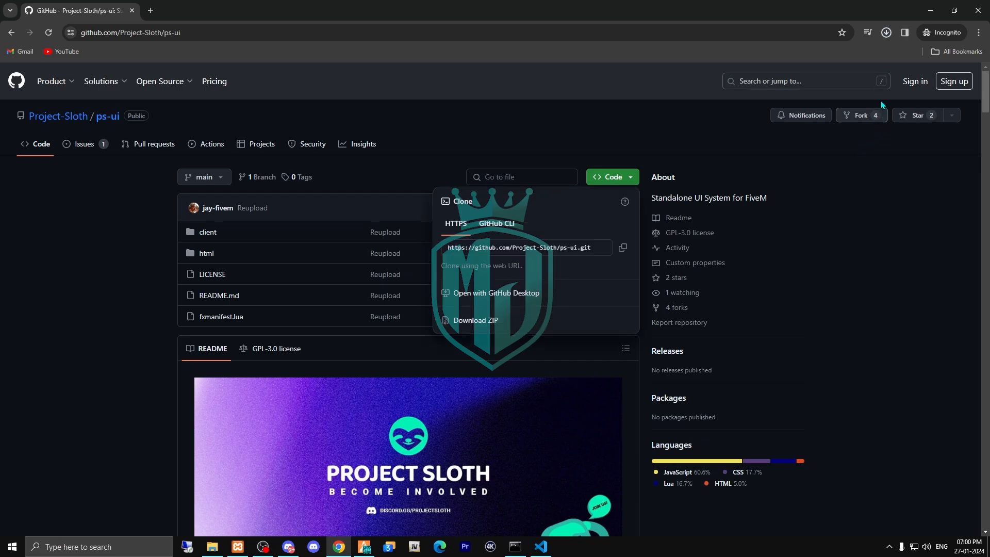
{"action": "left_click", "coordinate": [475, 319]}
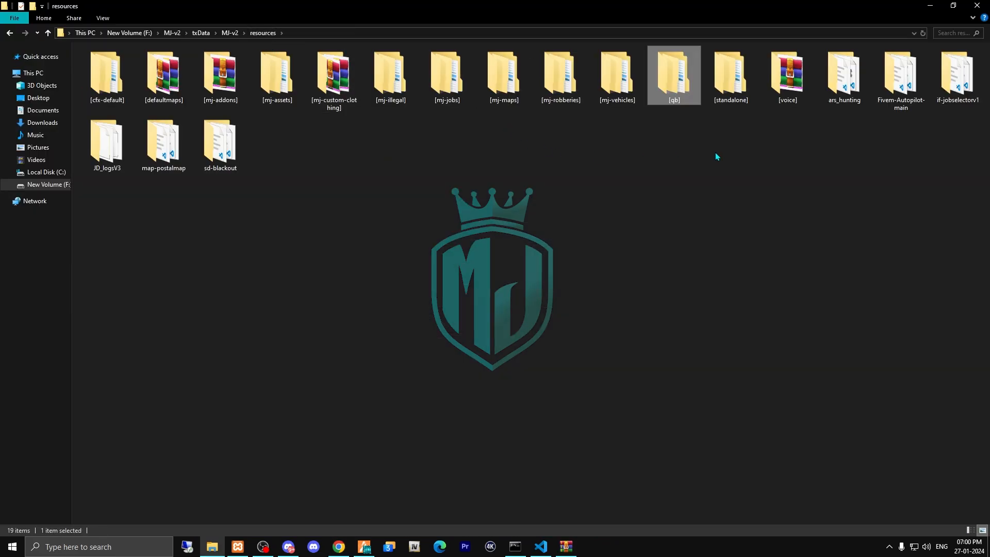
Place ps-ui in the [standalone] resources folder, then return to [qb]\qb-vehiclekeys
{"action": "left_click", "coordinate": [730, 74]}
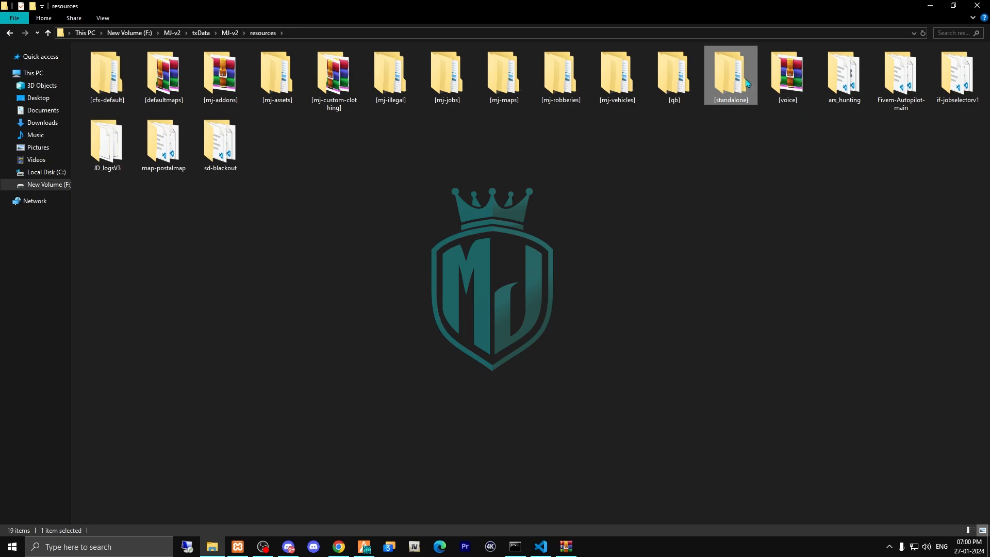
{"action": "double_click", "coordinate": [729, 72]}
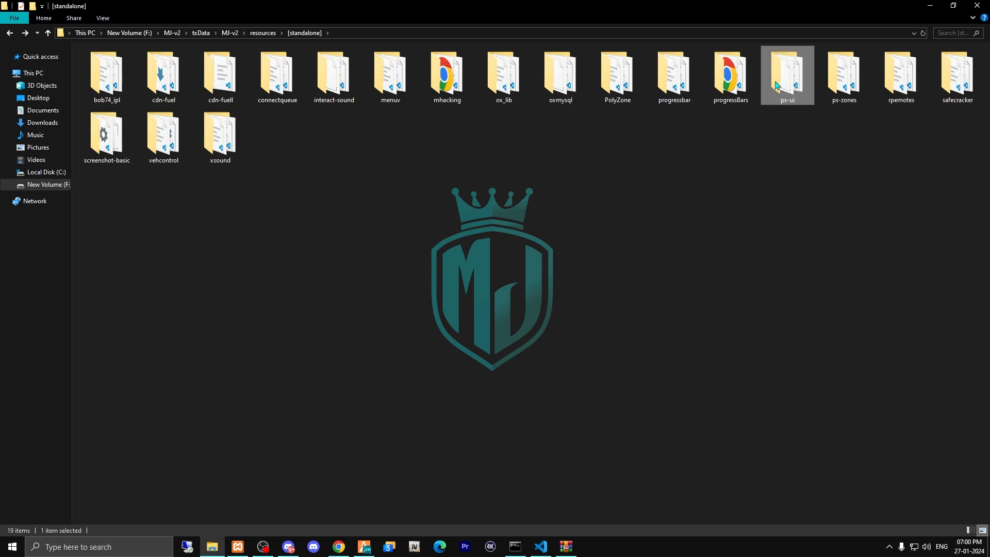
{"action": "left_click", "coordinate": [47, 33]}
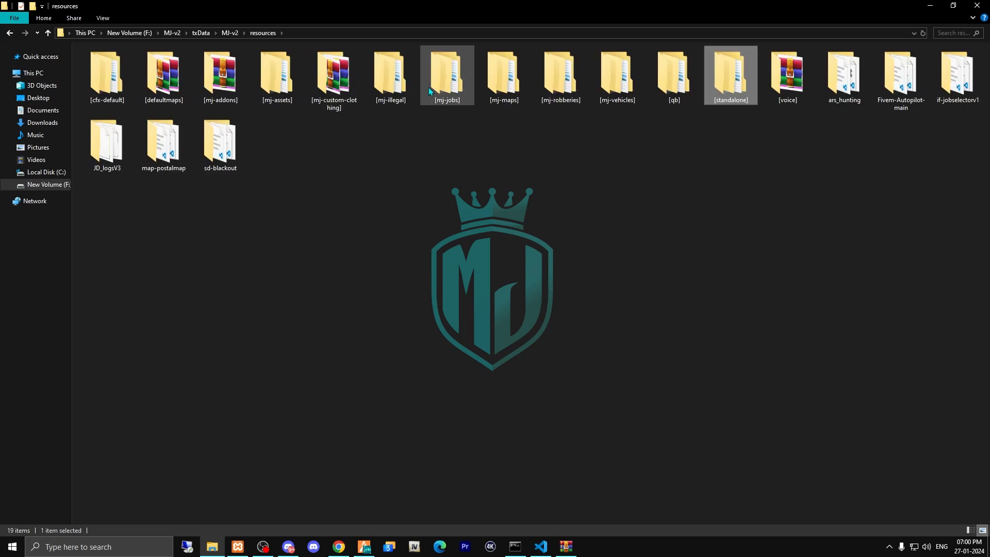
{"action": "double_click", "coordinate": [672, 74]}
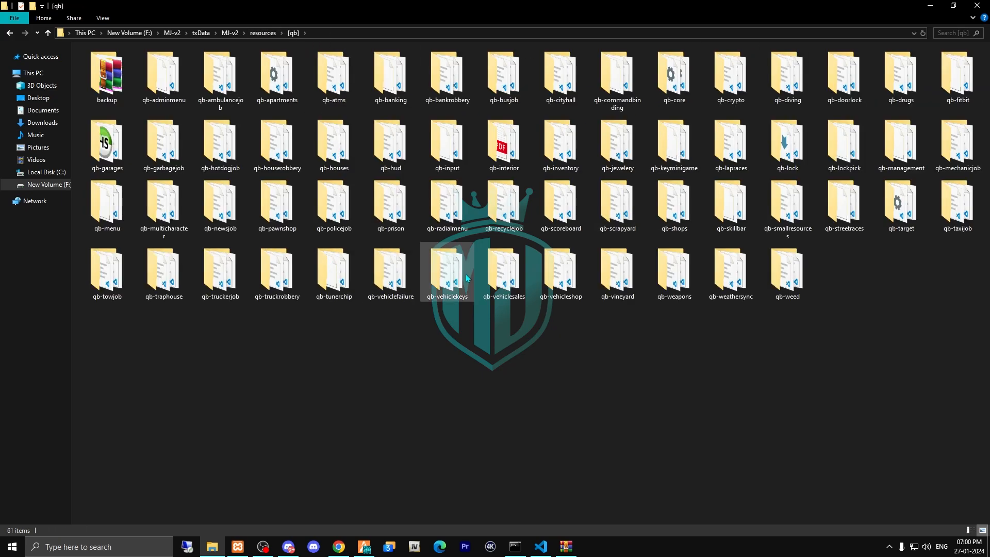
{"action": "double_click", "coordinate": [447, 273]}
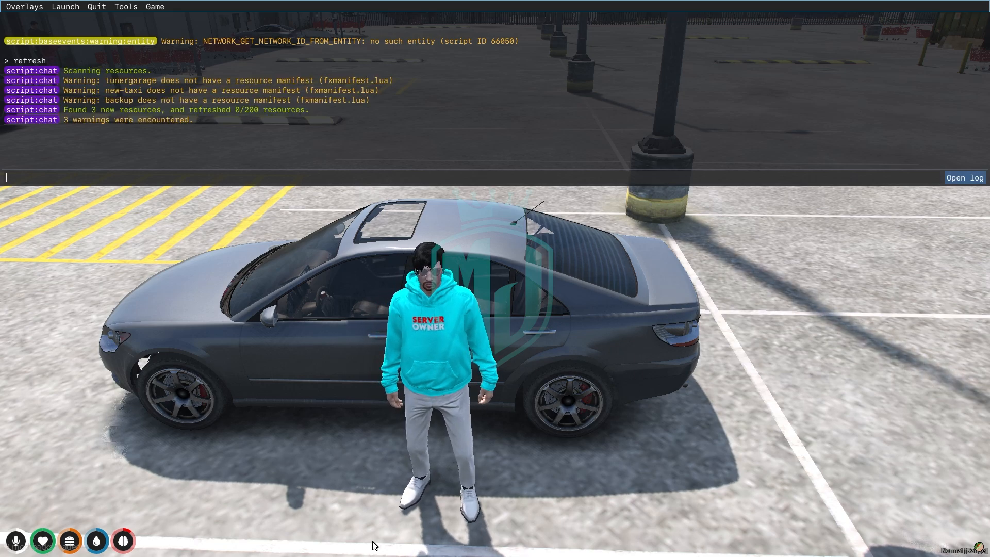
Run 'ensure ps-ui' in the F8 console so the resource stops and starts again
{"action": "type", "text": "ensure"}
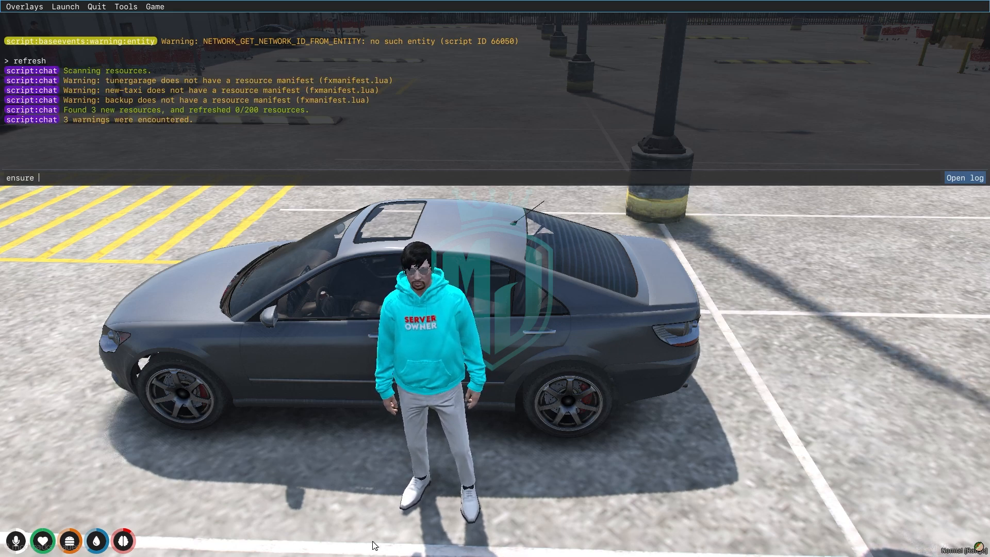
{"action": "key", "text": "Enter"}
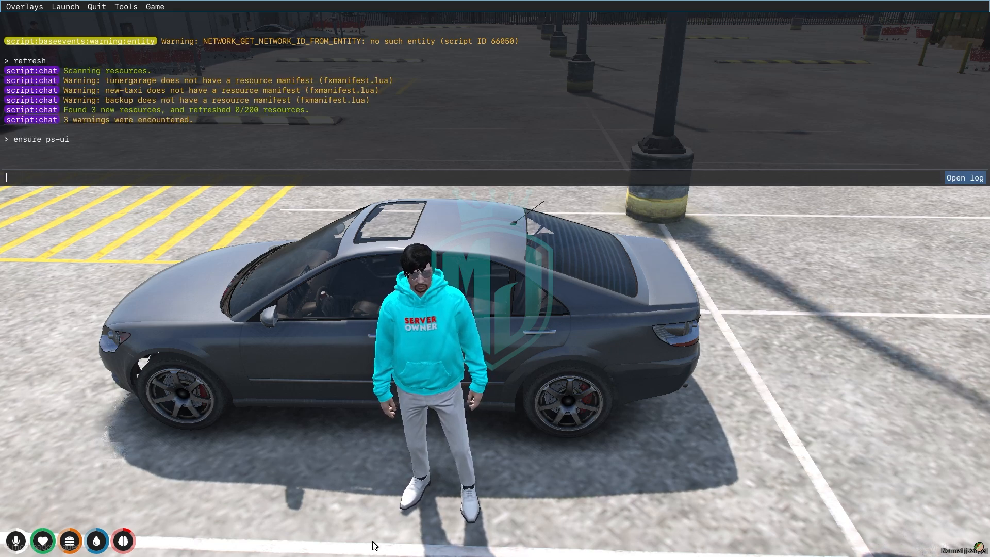
{"action": "key", "text": "enter"}
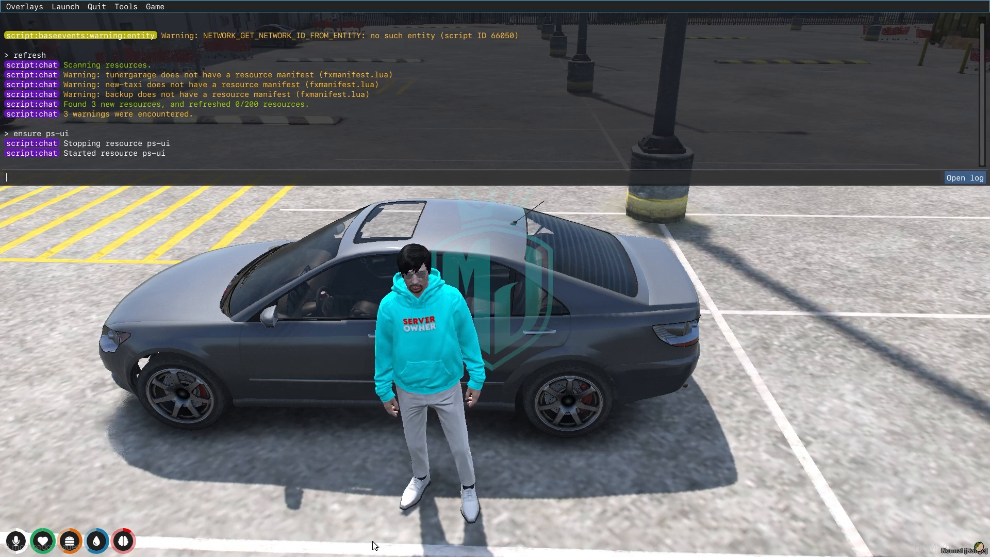
{"action": "left_click", "coordinate": [9, 546]}
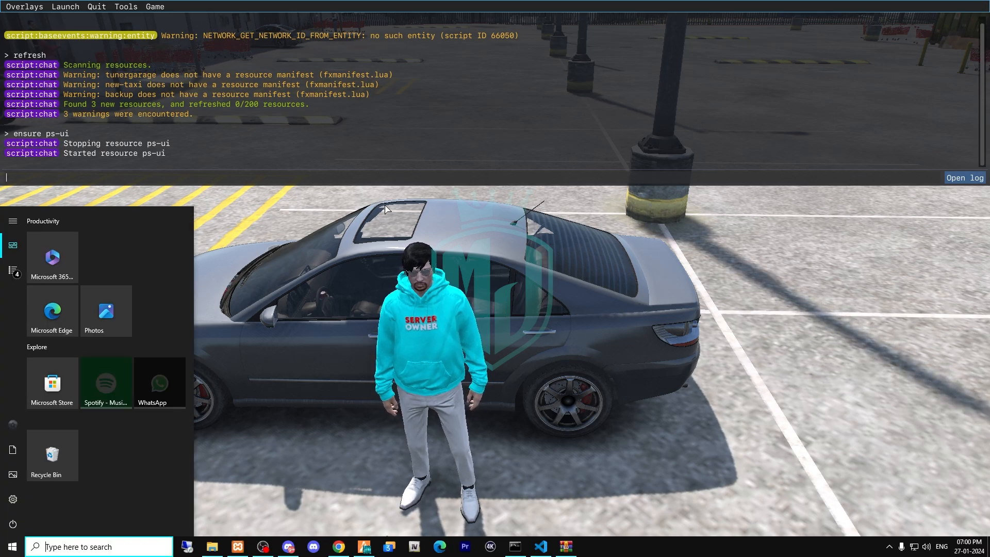
{"action": "left_click", "coordinate": [539, 547]}
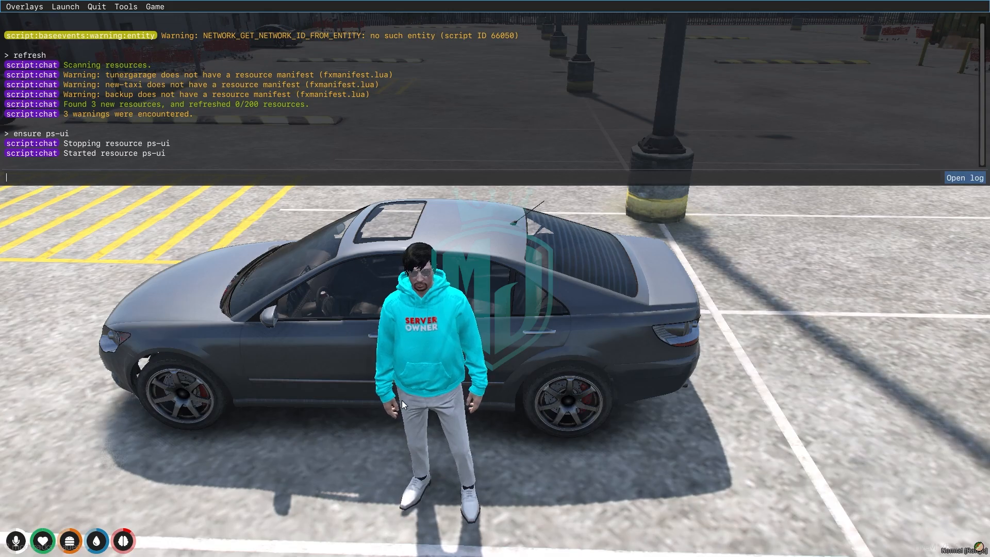
Run 'ensure qb-vehiclekeys' in the console to reload the vehicle keys resource
{"action": "type", "text": "ensure qb-"}
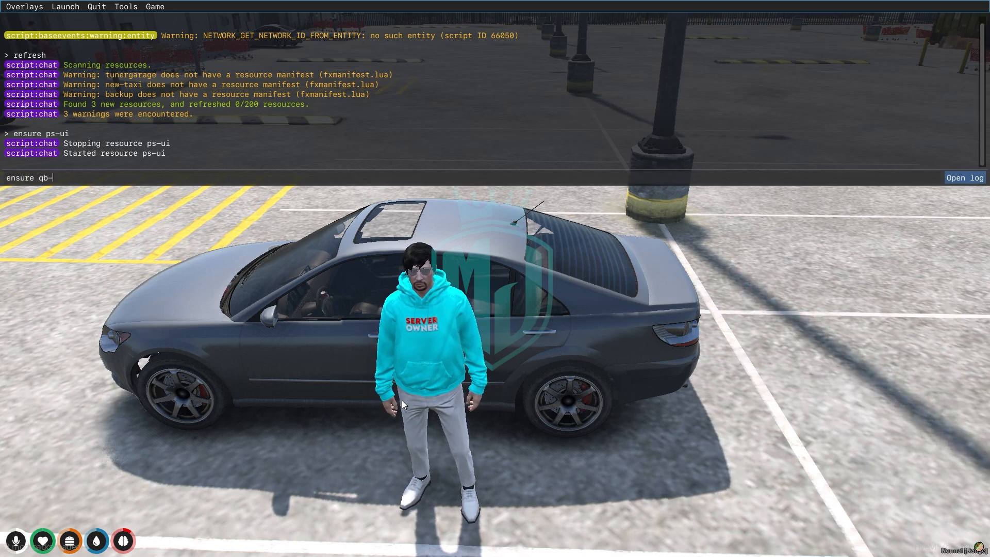
{"action": "type", "text": "vehicleke"}
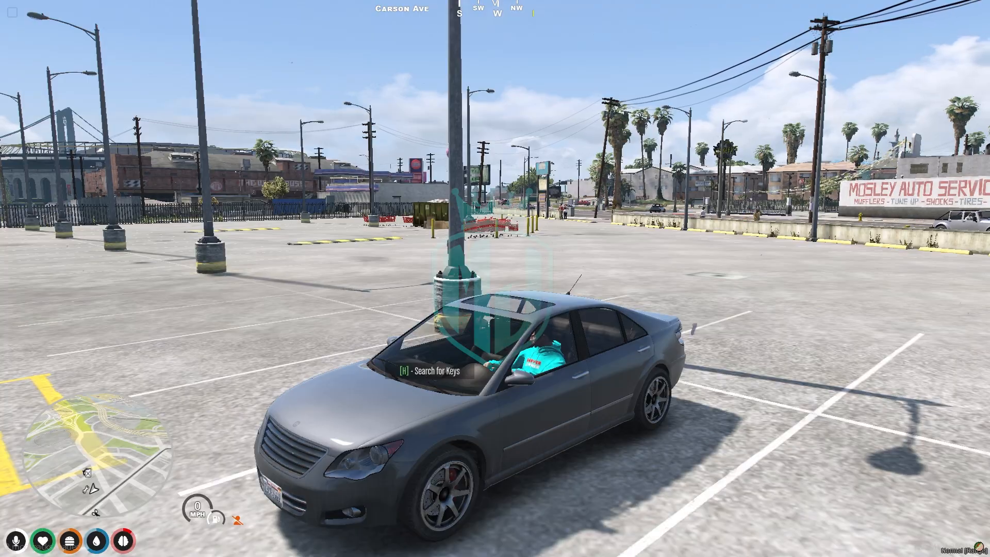
Search the car for its keys with H and complete the lockpick minigame
{"action": "key", "text": "h"}
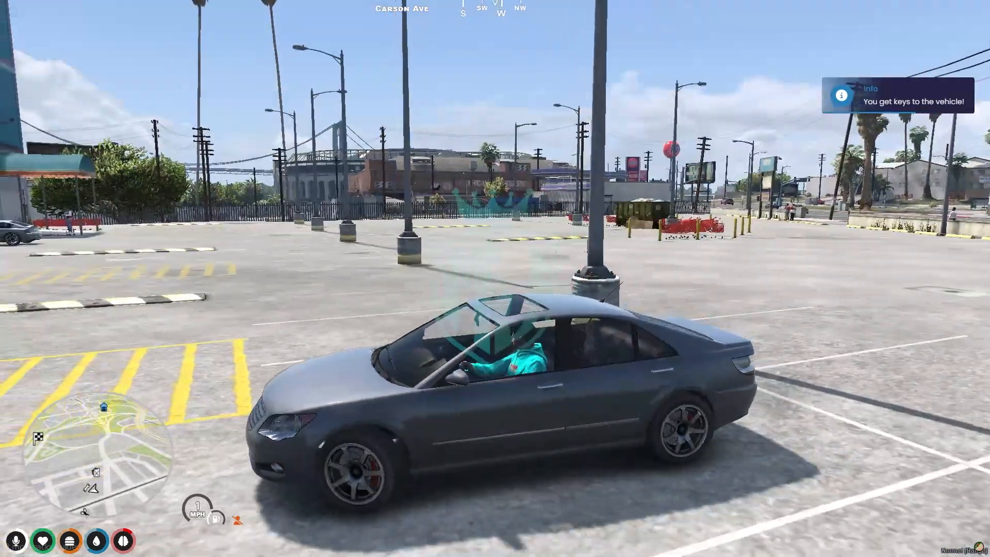